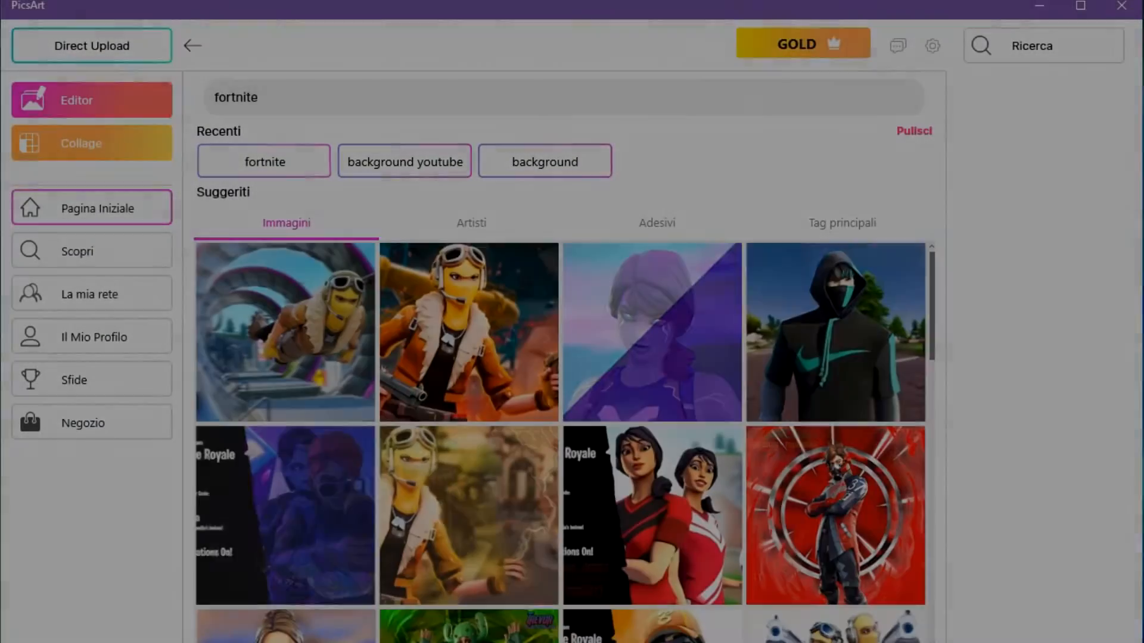
Add the text 'LASCIATE LIKE E ISCRIVETEVI' over the astronaut and set its fill colour to blue.
scroll(down, 3)
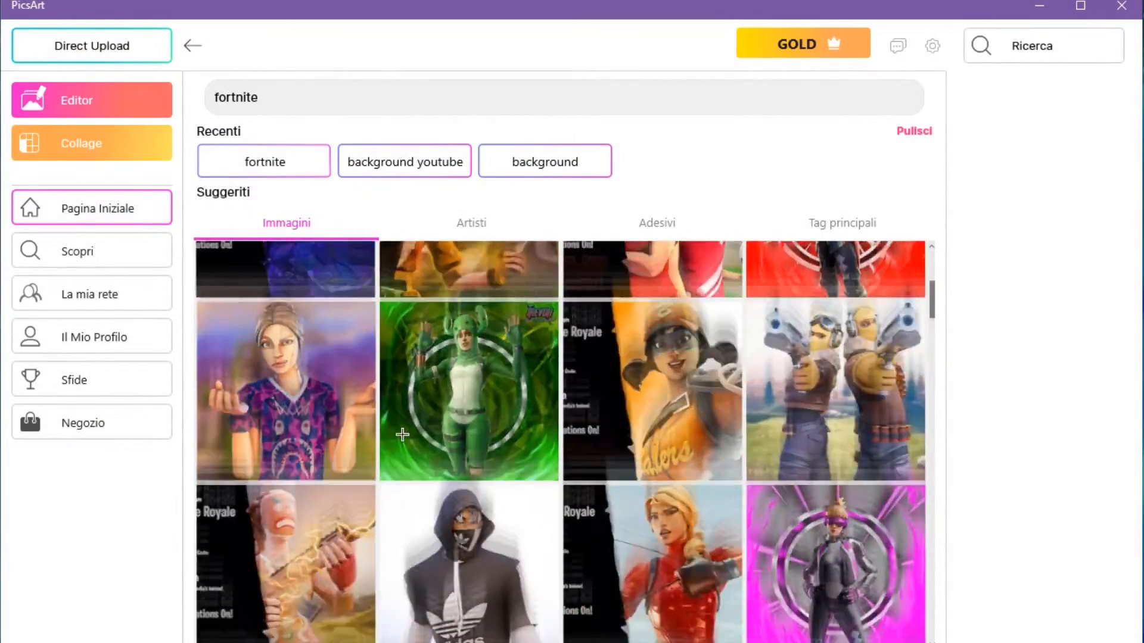
scroll(down, 3)
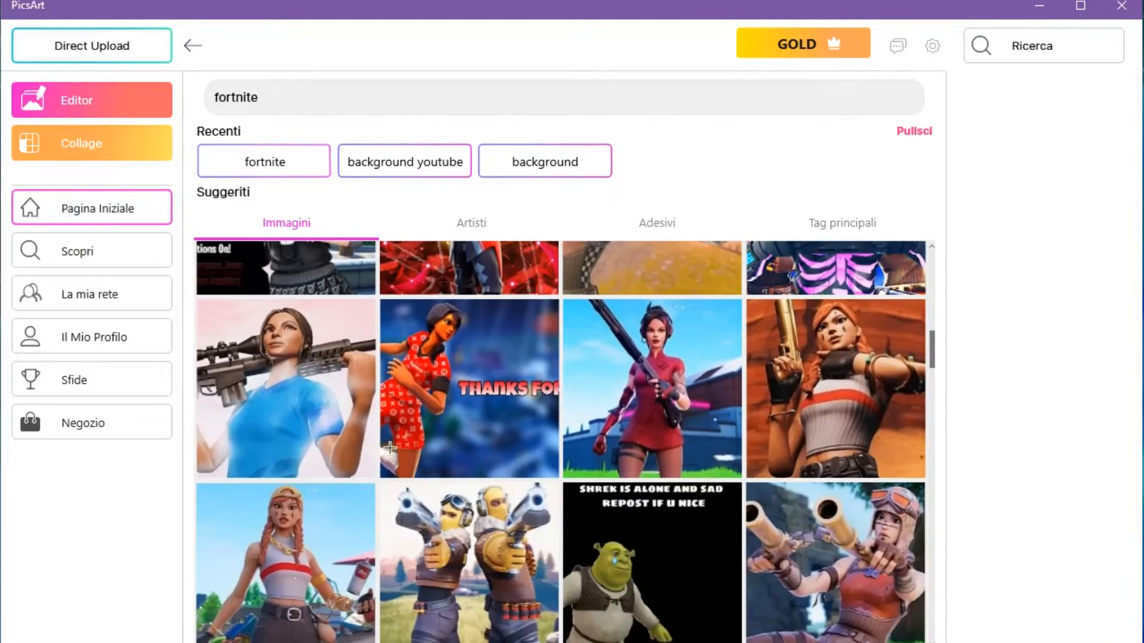
scroll(down, 3)
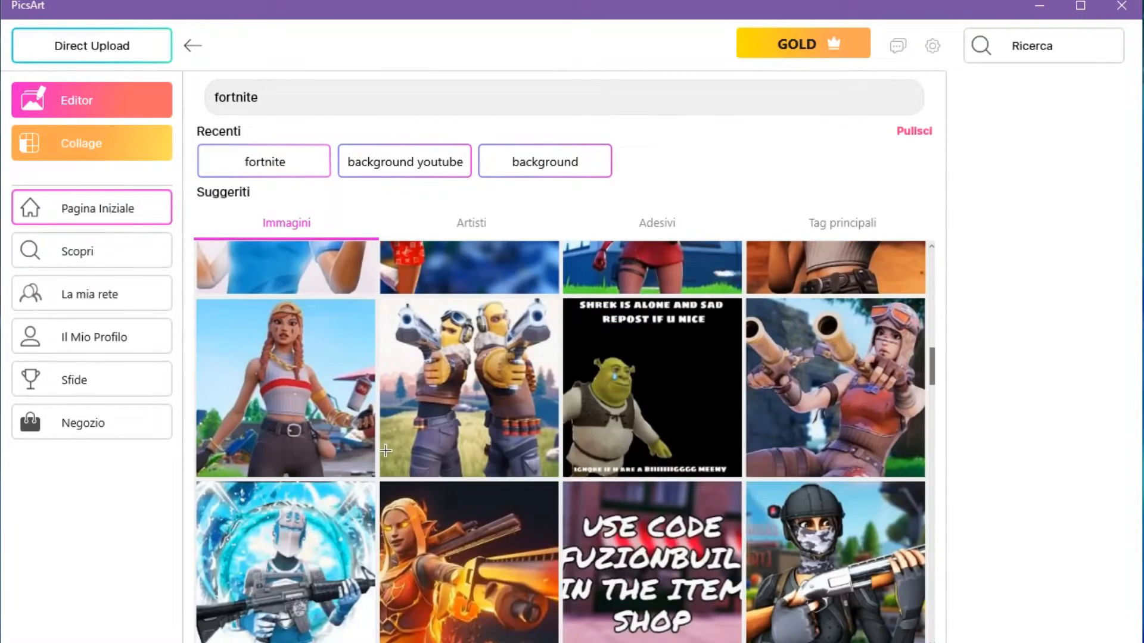
scroll(down, 3)
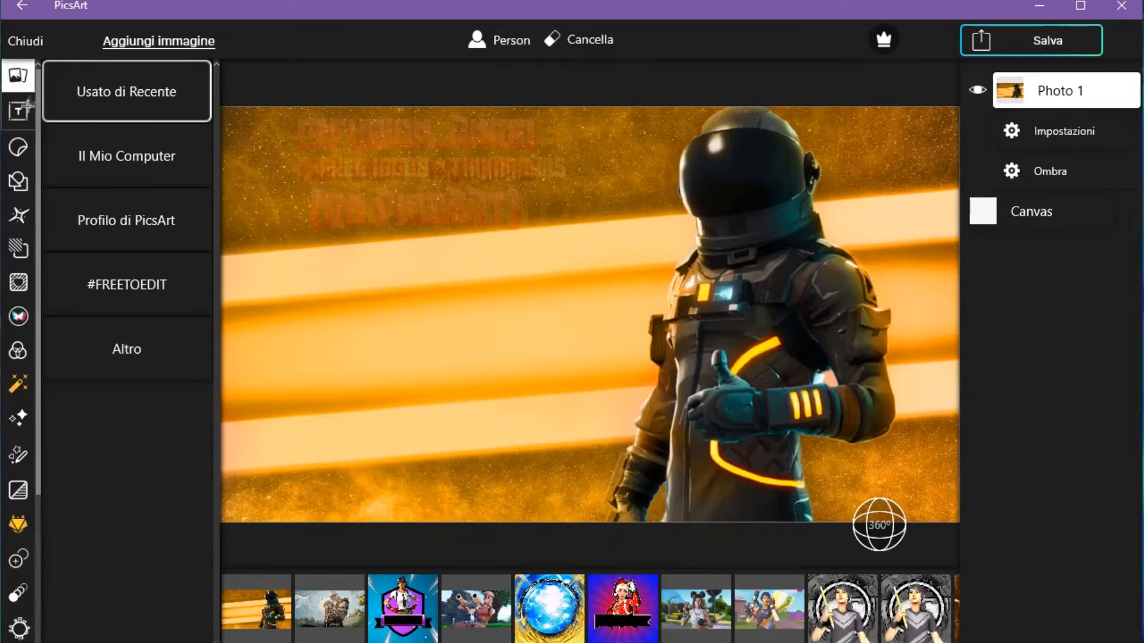
click(18, 110)
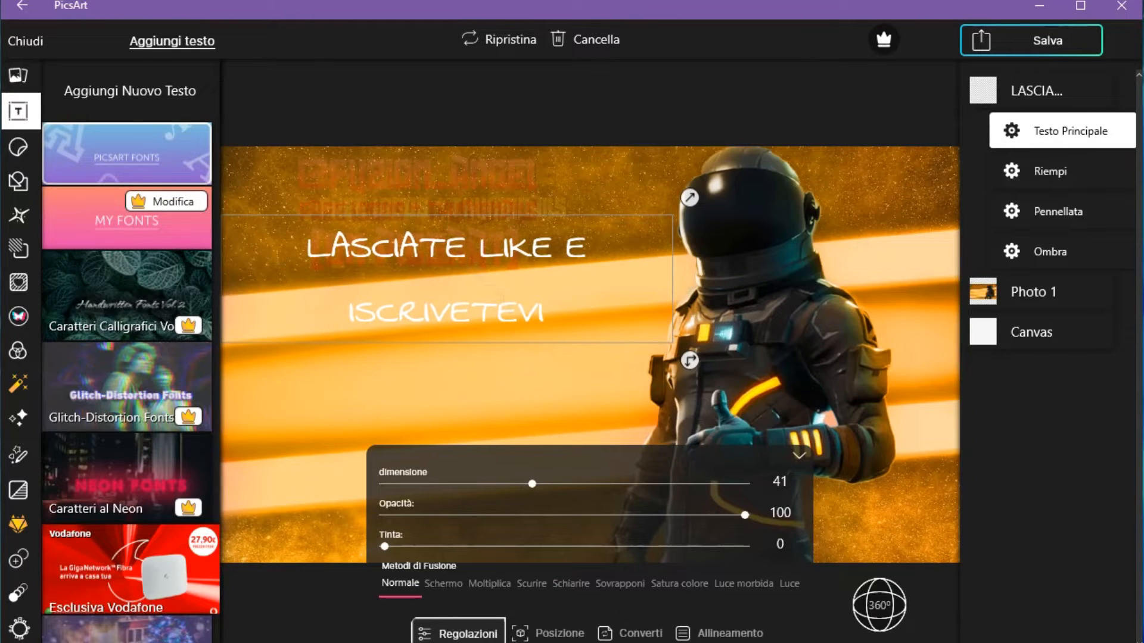
click(1052, 171)
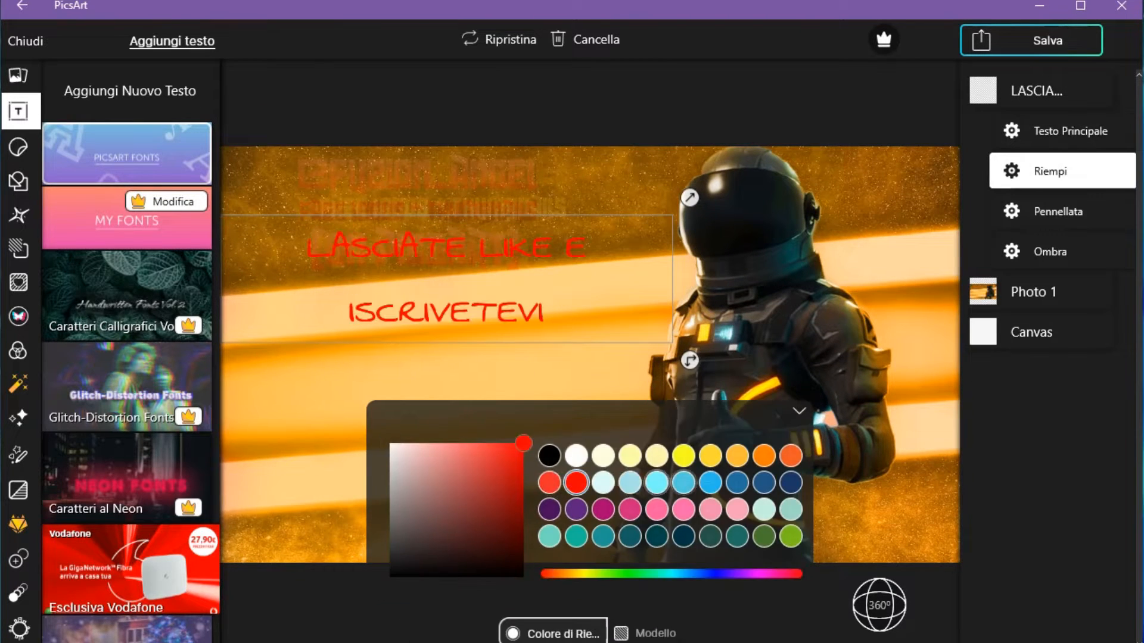
click(1051, 252)
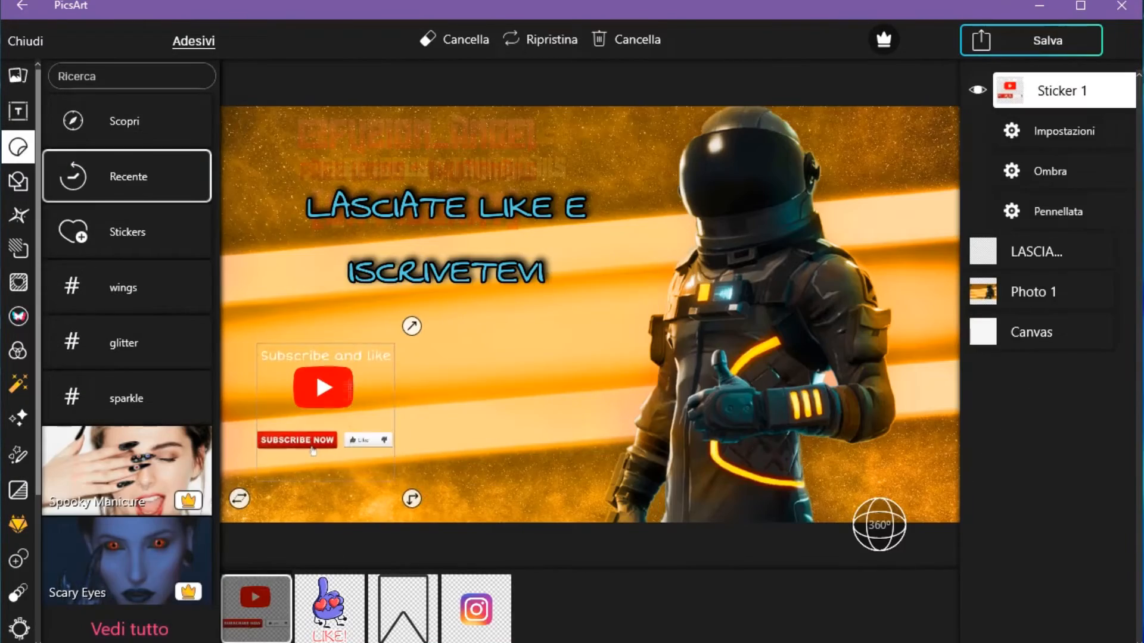
Add an enlarged LIKE! thumbs-up sticker beside the subscribe sticker and start exporting as PNG.
click(329, 609)
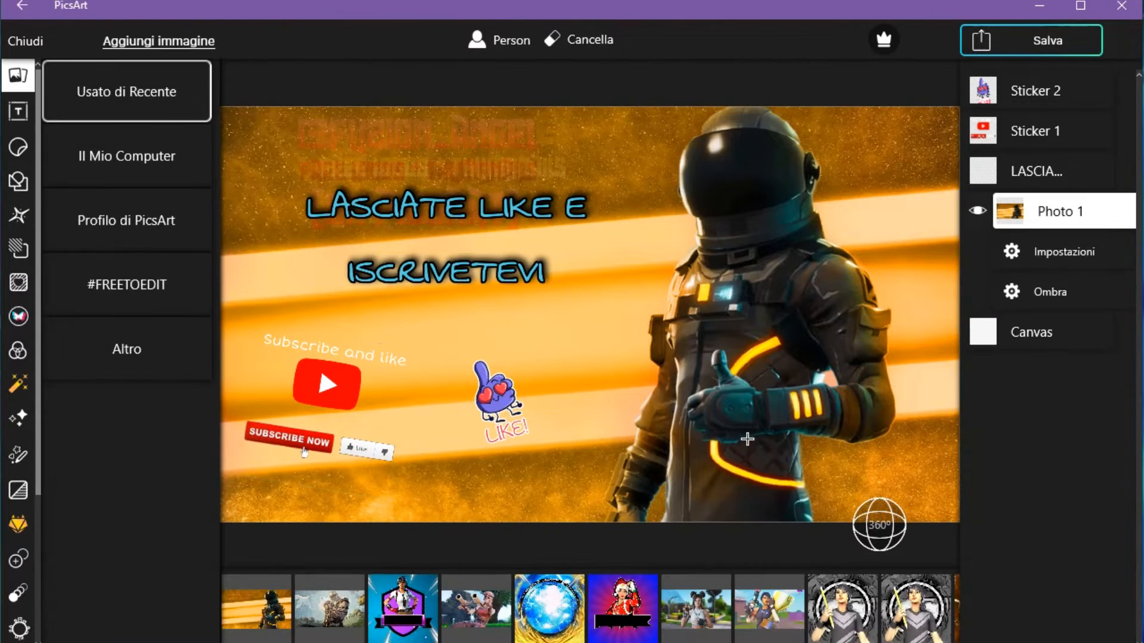
click(17, 147)
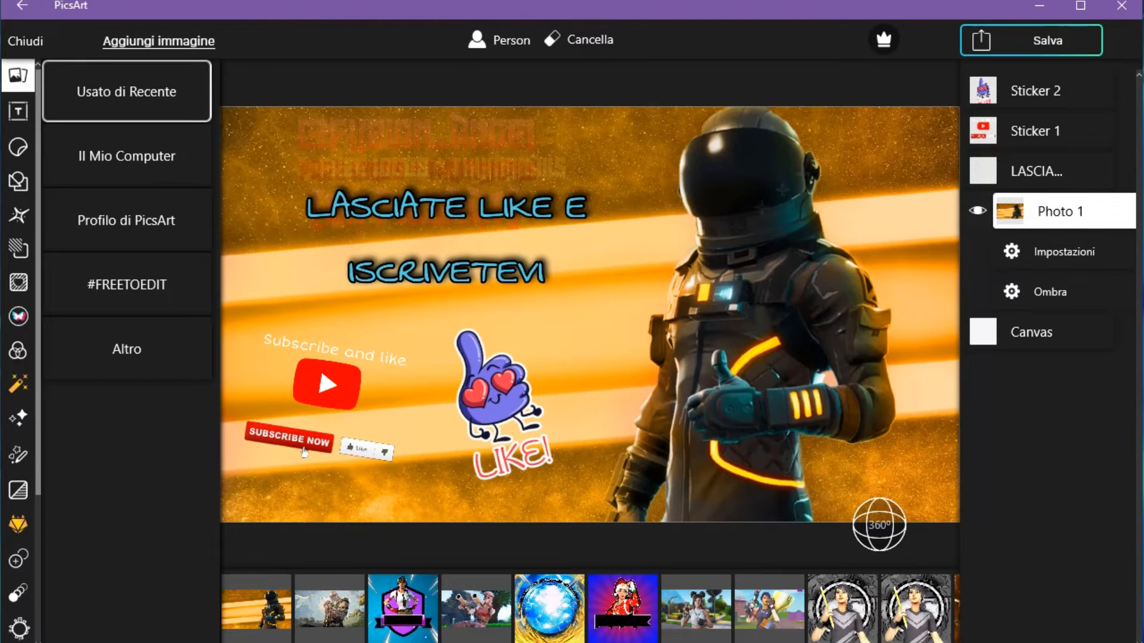
click(1048, 41)
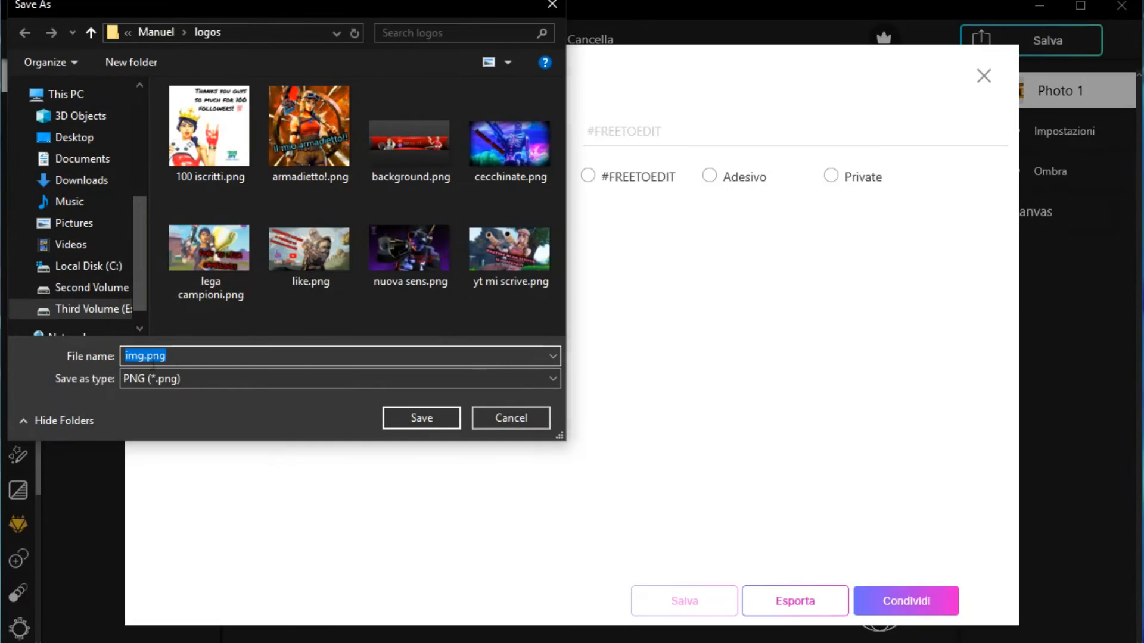